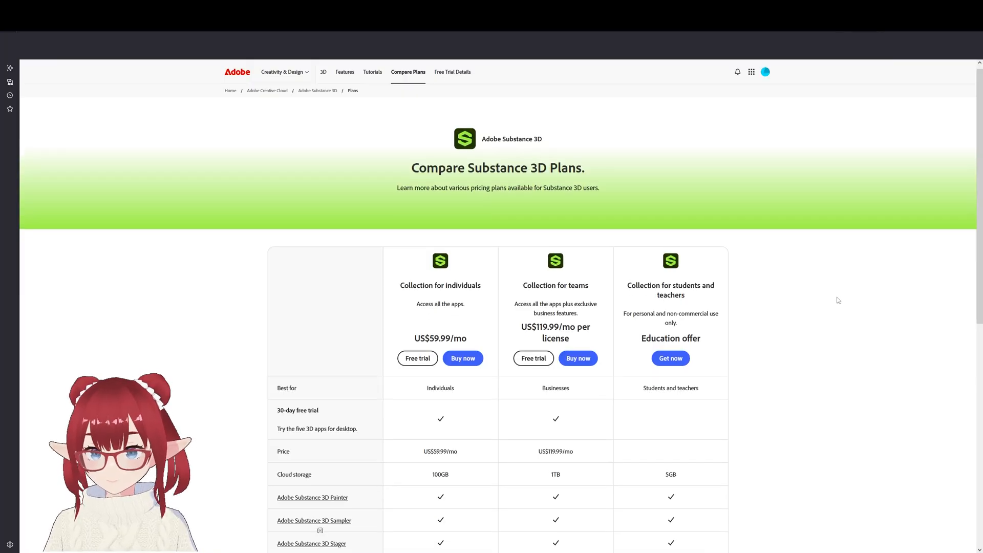
Move from the Substance 3D plan comparison to the full Adobe Creative Cloud pricing list
scroll("down", 3)
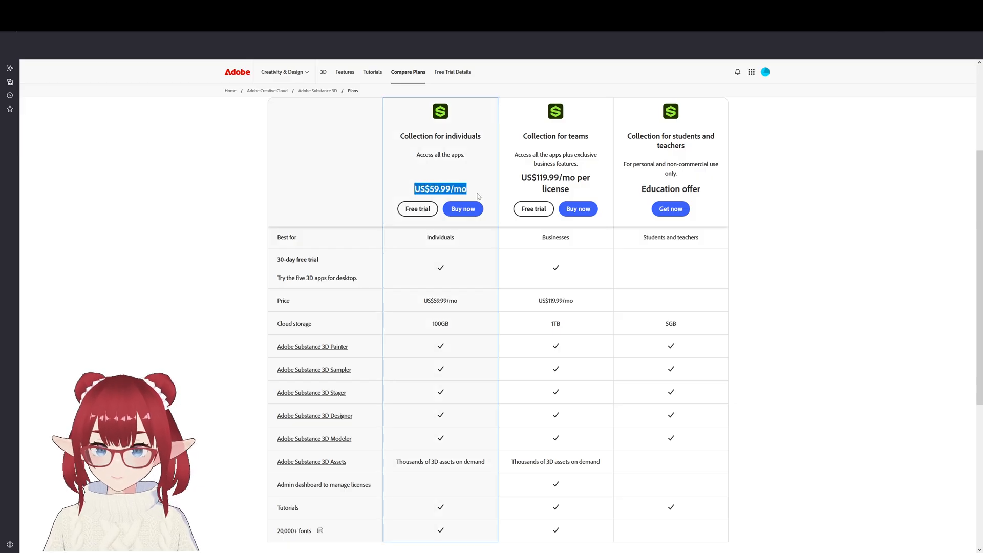
scroll("down", 3)
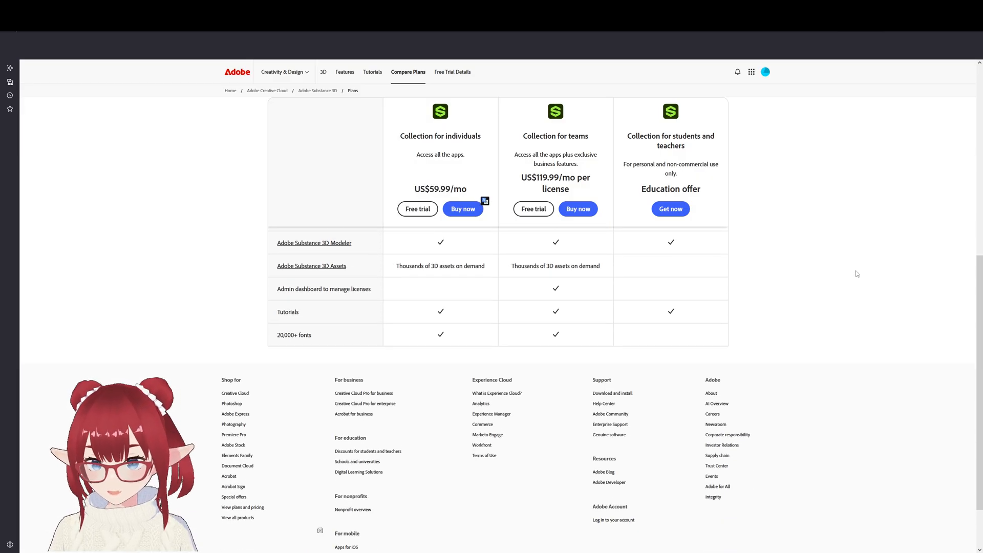
left_click(463, 209)
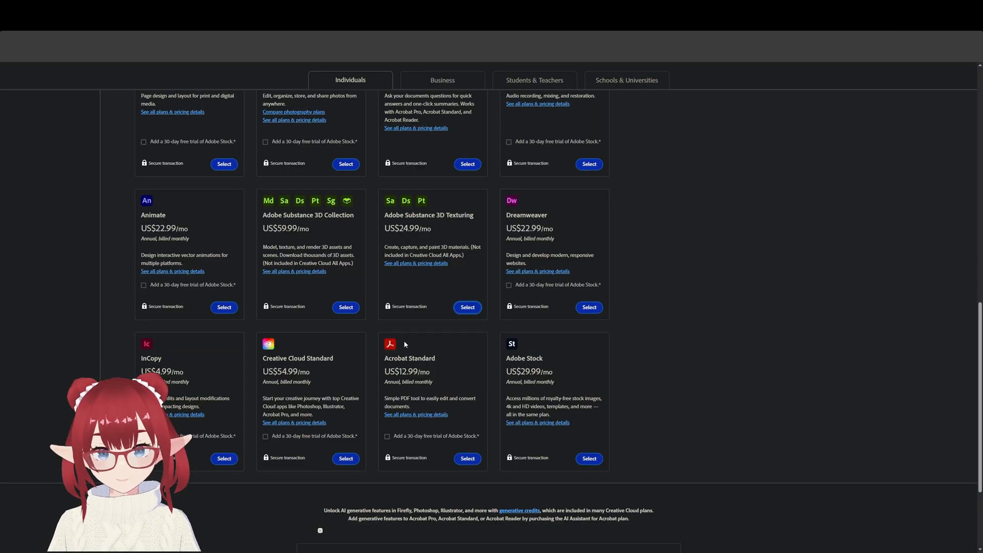
scroll("up", 3)
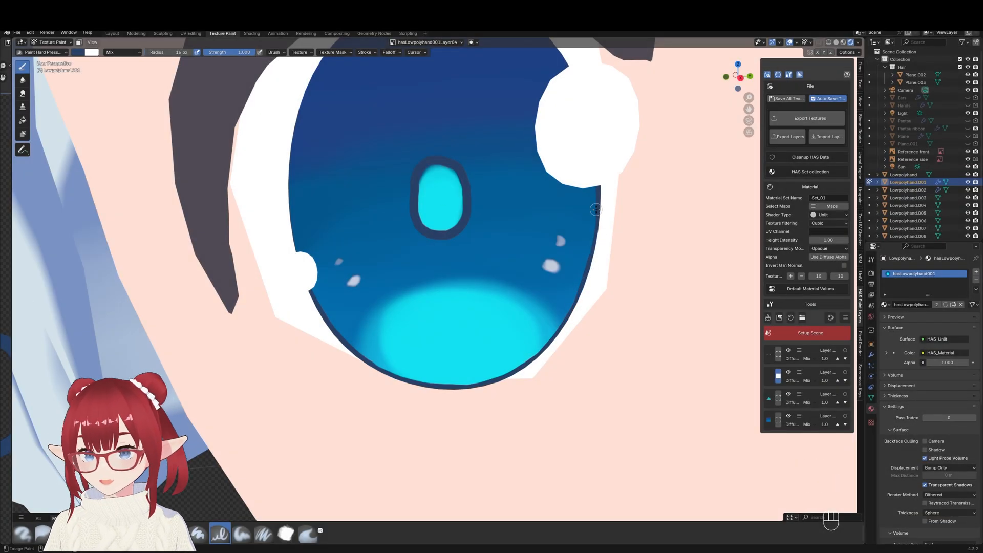
Get the HAS Paint Layers add-on from its Blender Extensions page
key("ctrl+z")
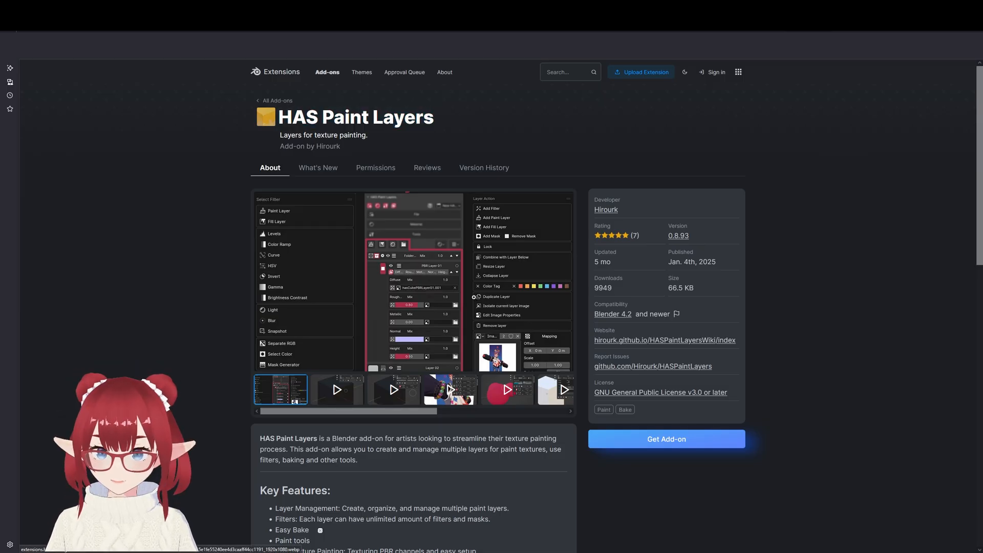
left_click(281, 389)
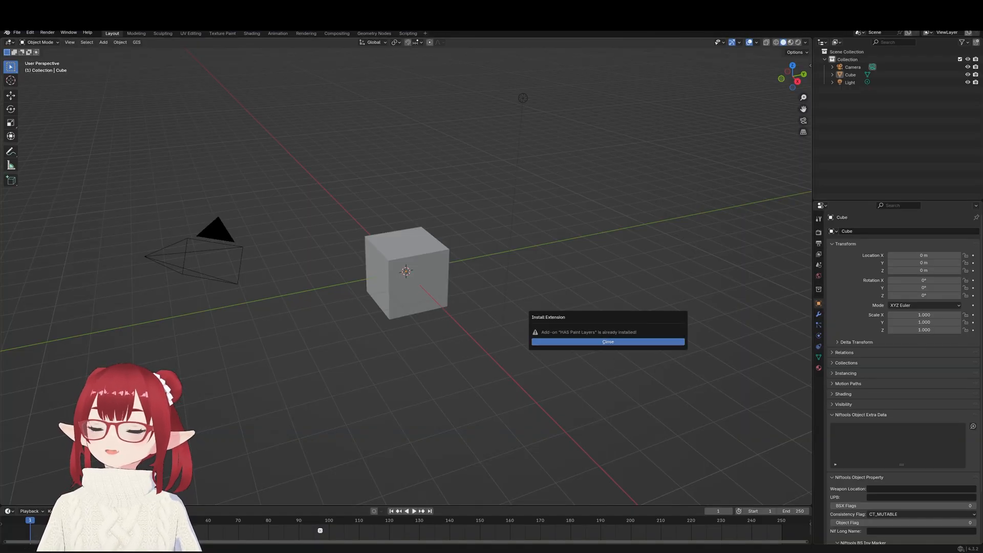
Dismiss the already-installed notice and confirm the HAS Paint Layers scene setup on the cube
left_click(607, 341)
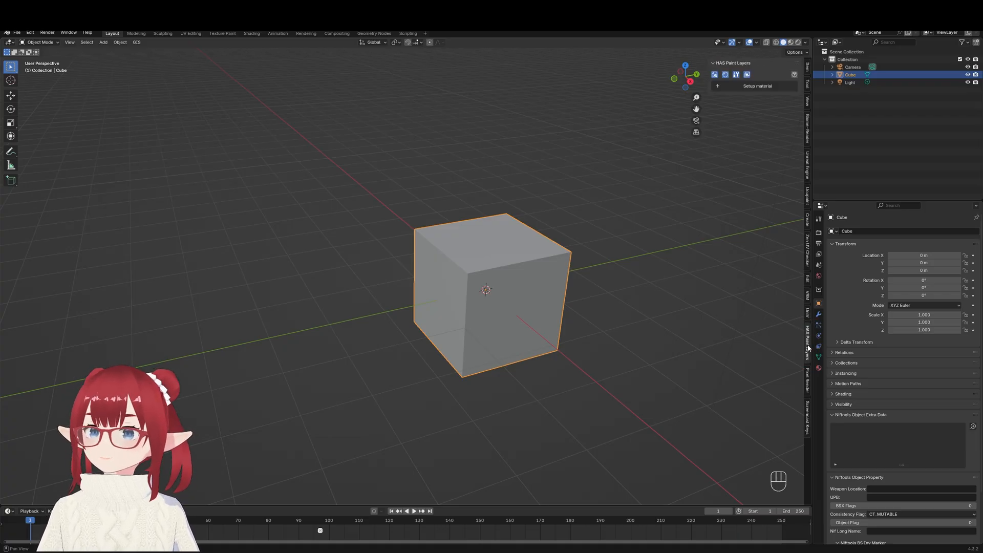
mouse_move(774, 108)
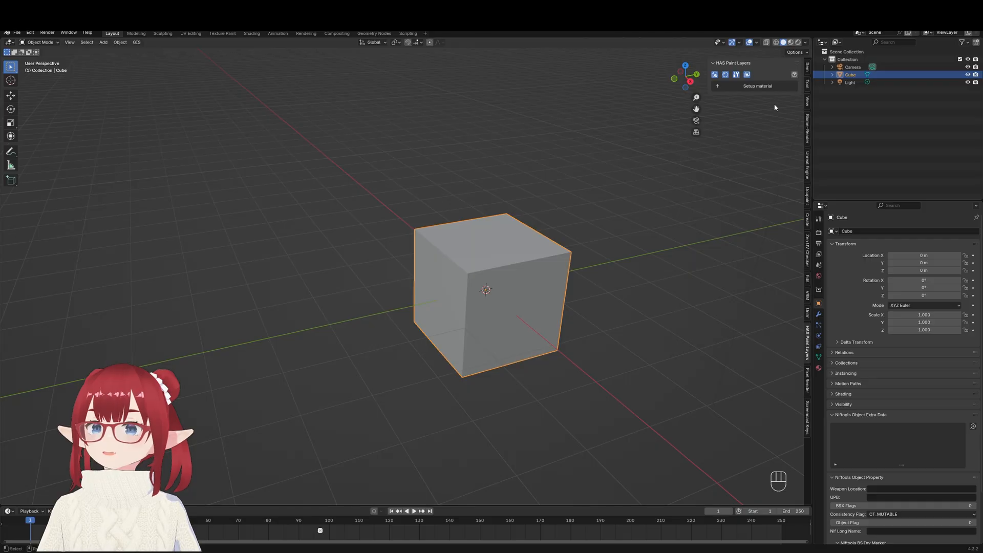
mouse_move(718, 86)
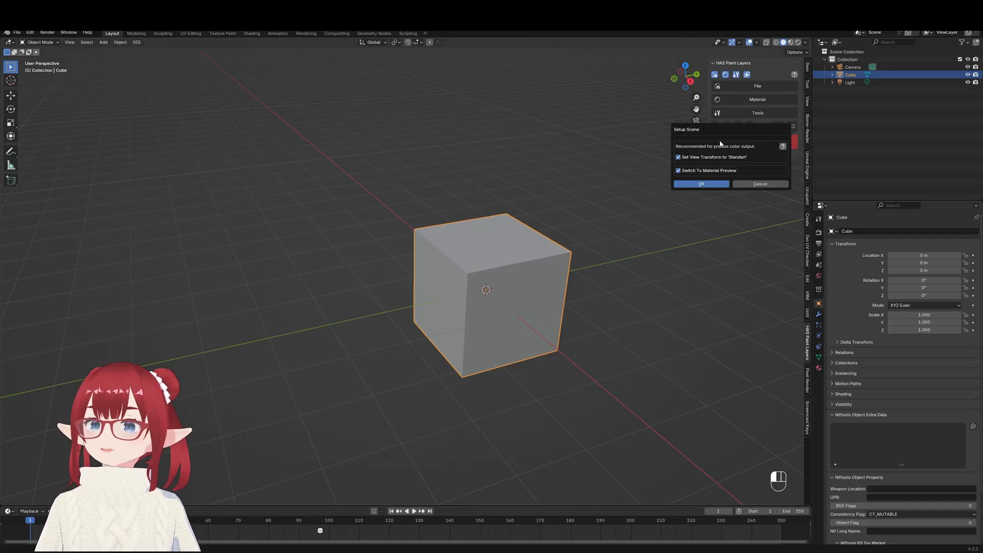
left_click(700, 184)
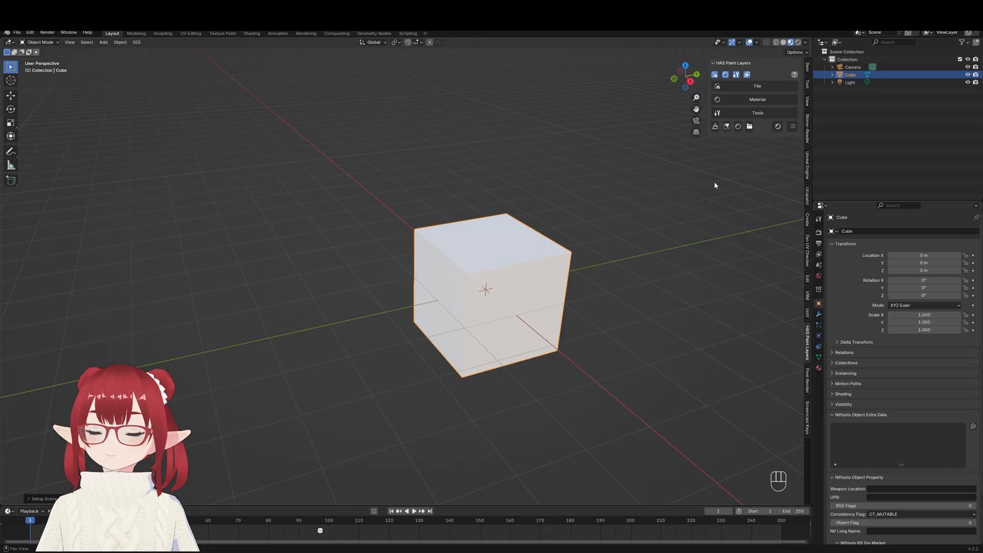
Set the cube material's Shader Type to Unlit so it shows solid black
left_click(757, 99)
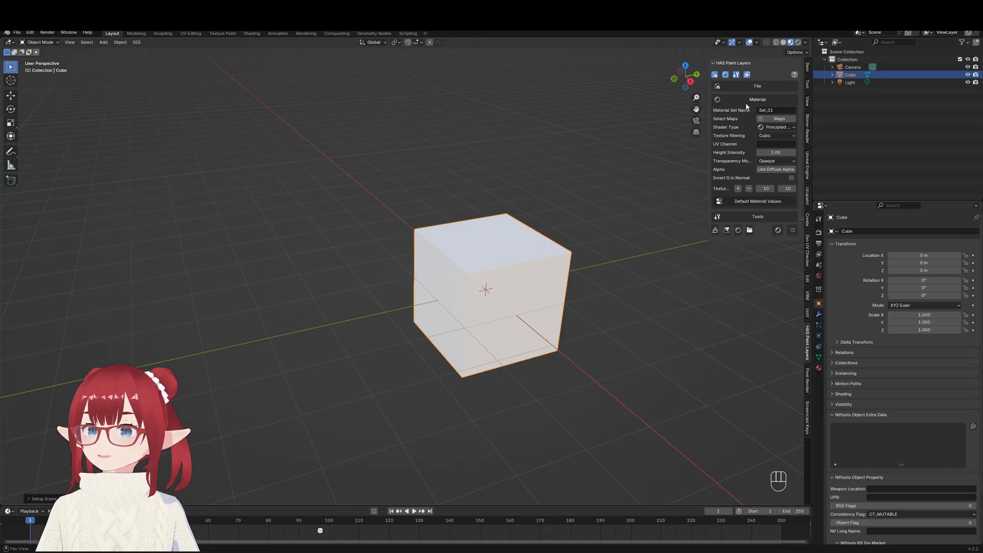
left_click(777, 127)
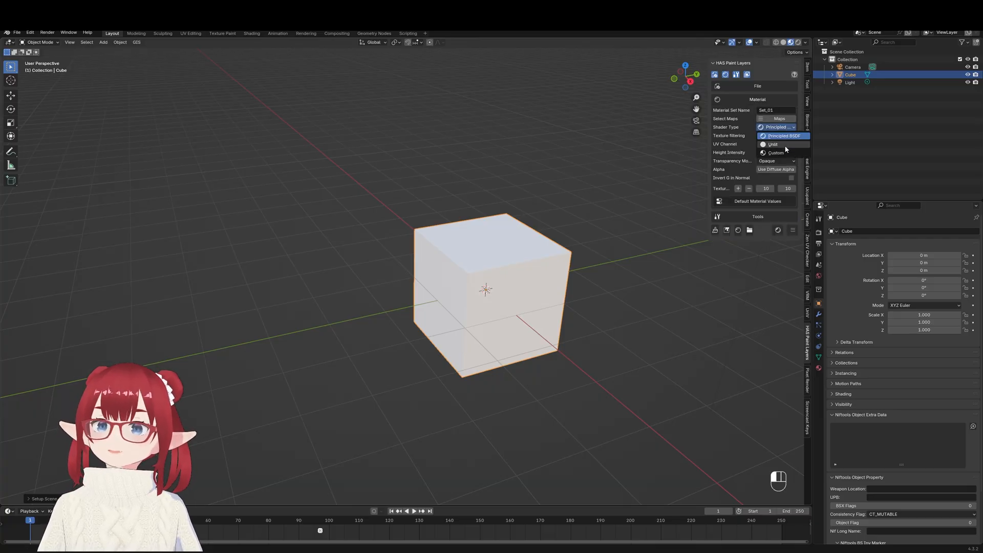
left_click(771, 145)
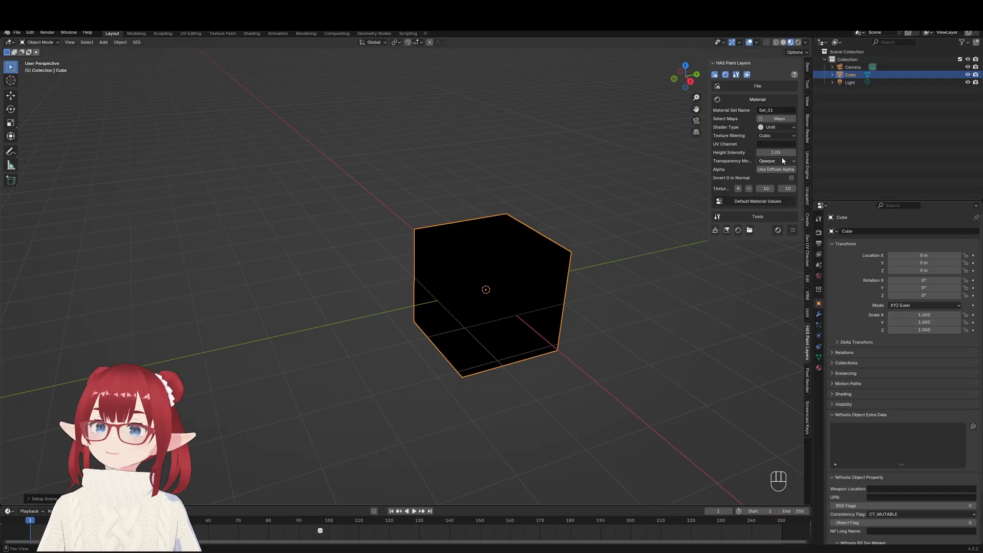
mouse_move(777, 169)
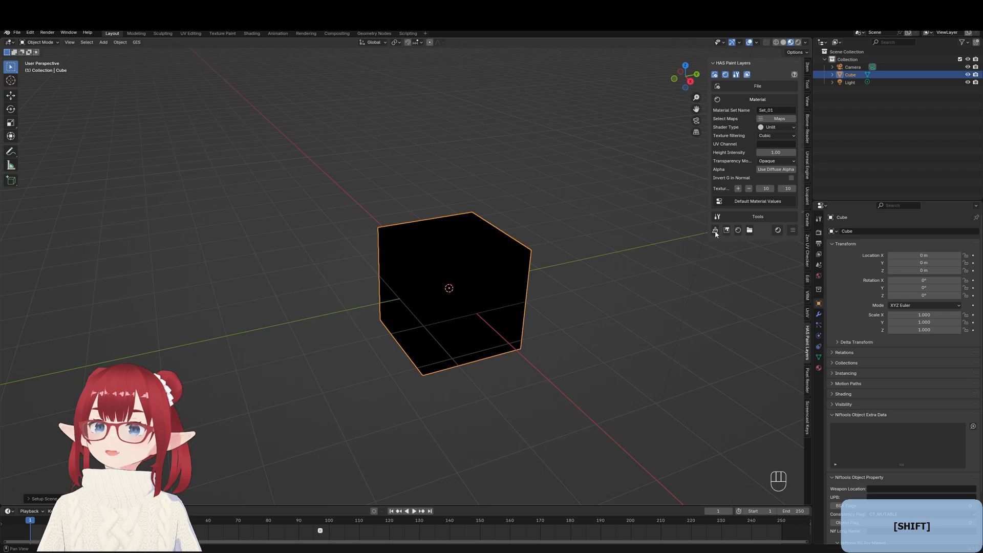
In the Texture Paint workspace, add new paint layers and brush red and green blobs beside the blue one
left_click(190, 33)
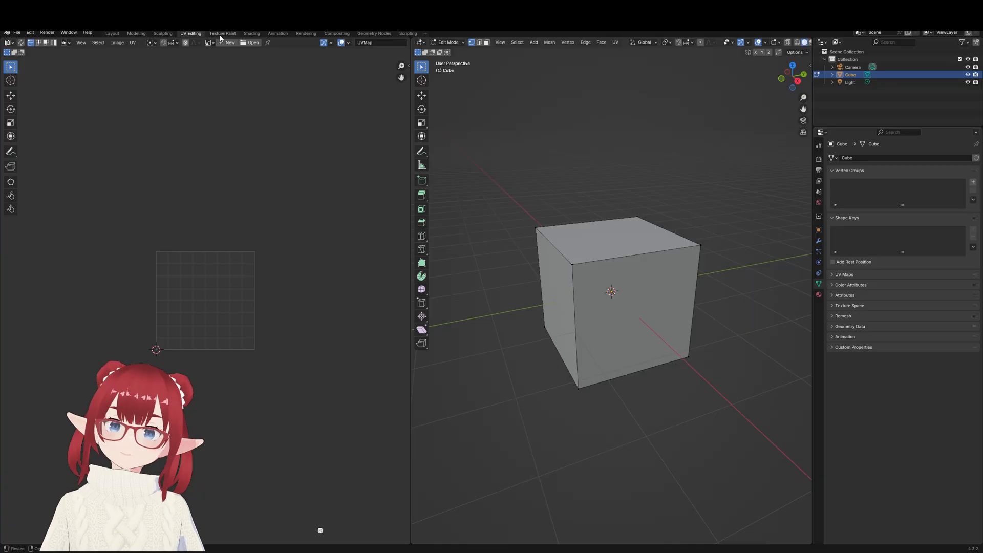
left_click(222, 33)
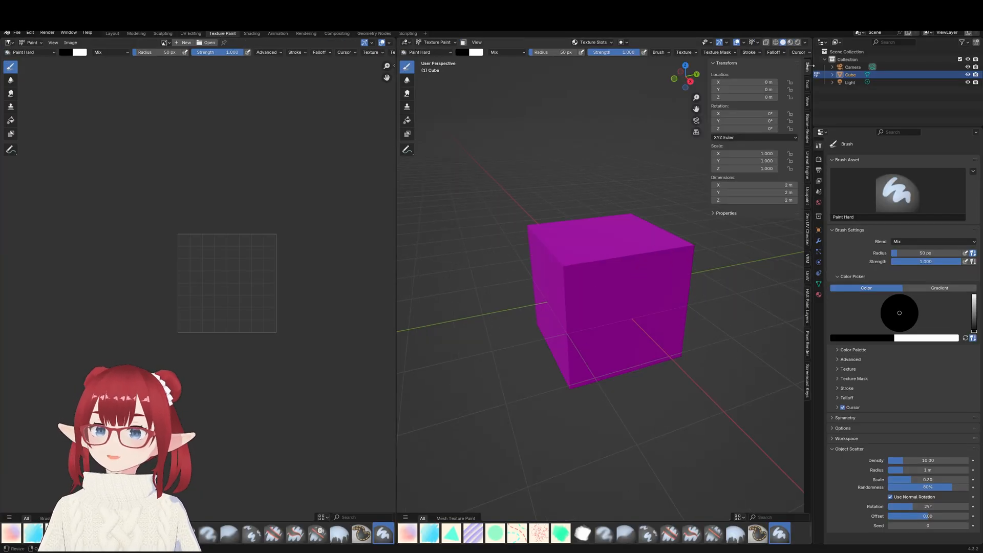
left_click(807, 307)
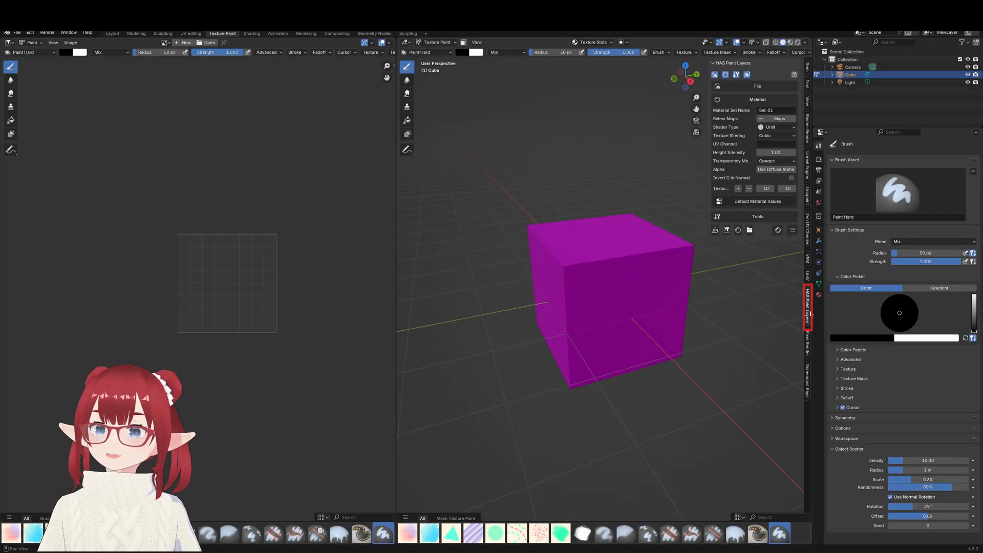
left_click(714, 229)
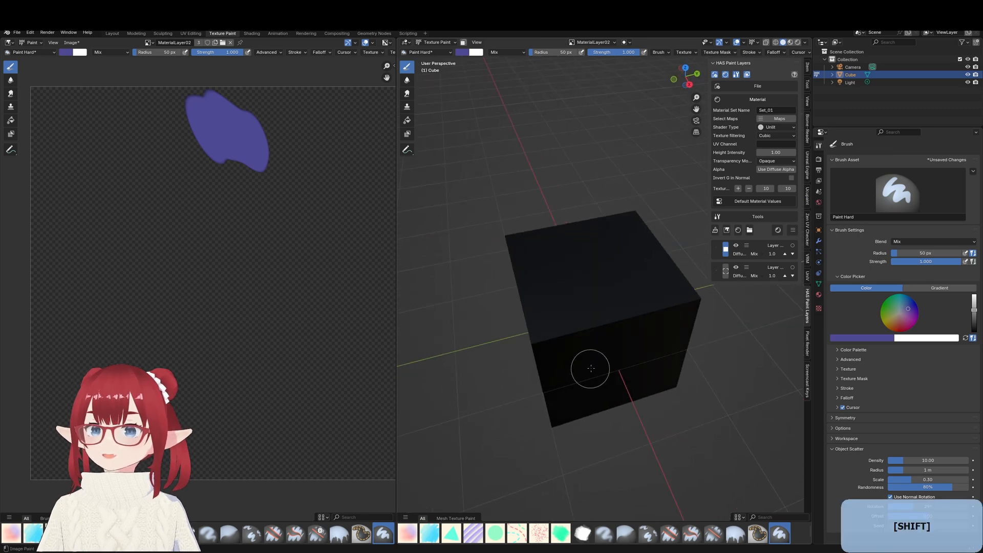
left_click(789, 42)
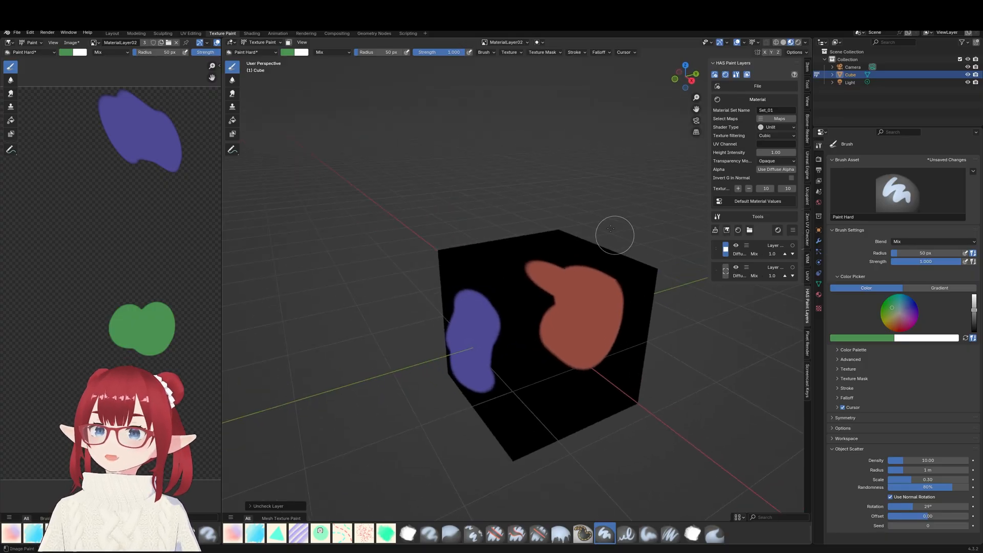
mouse_move(434, 219)
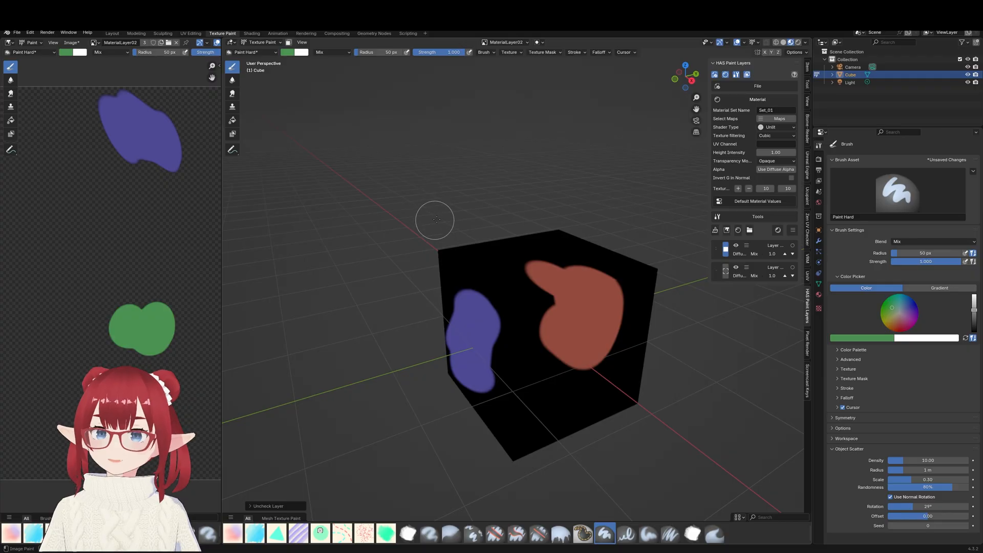
mouse_move(562, 204)
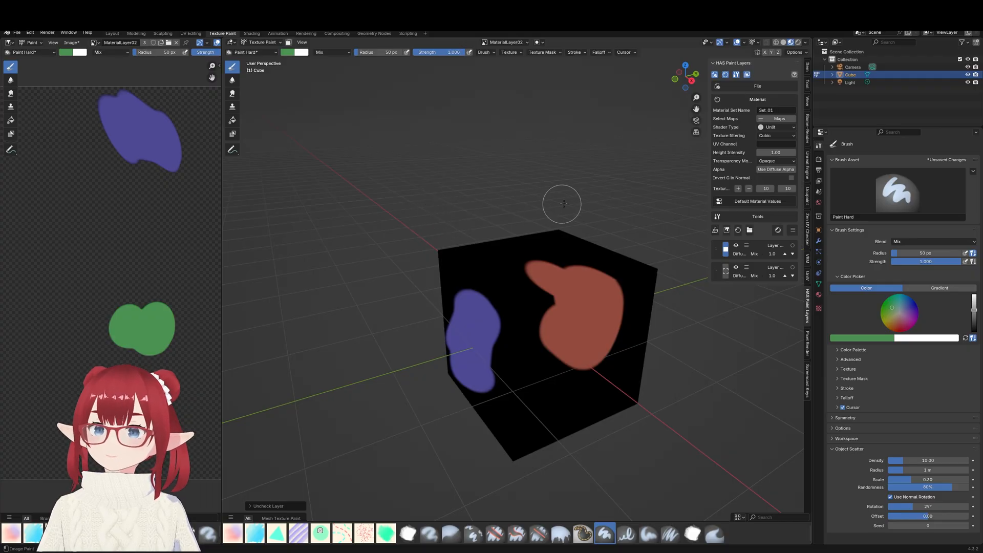
mouse_move(729, 219)
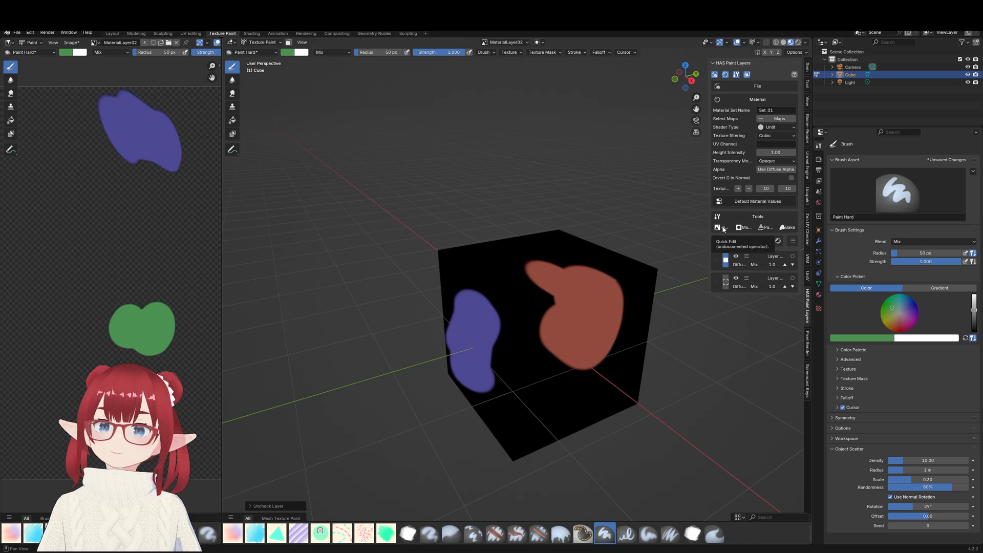
mouse_move(744, 227)
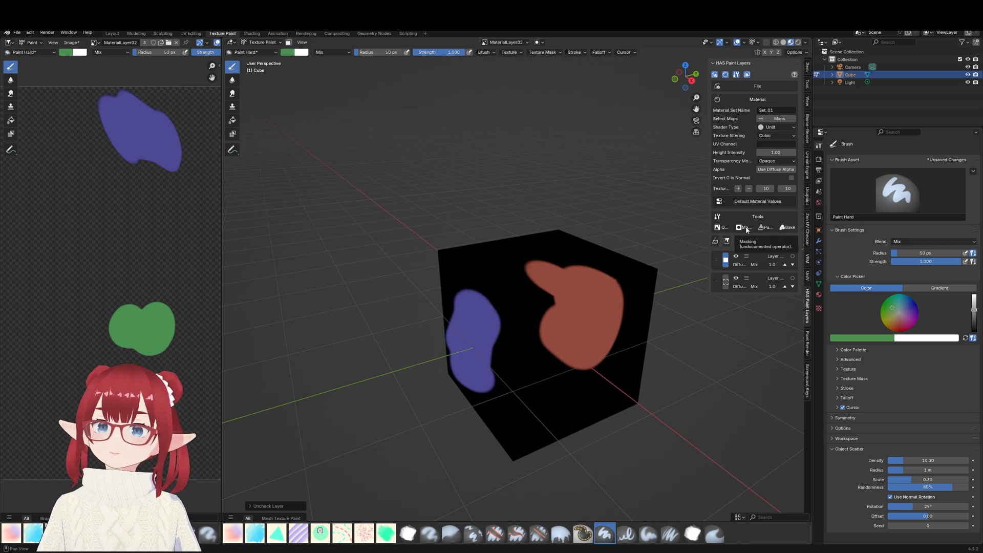
mouse_move(766, 227)
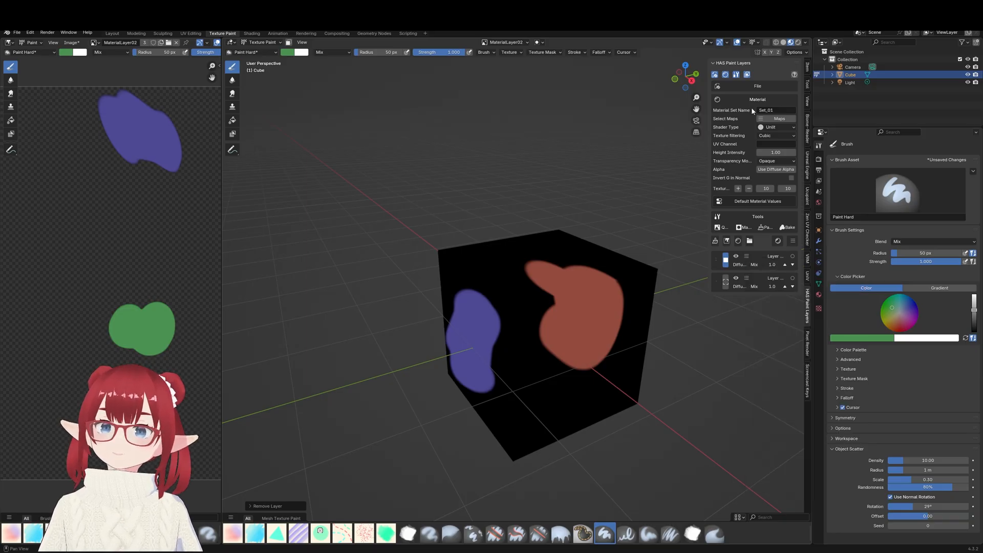
Expand the File section of the HAS Paint Layers panel
left_click(757, 86)
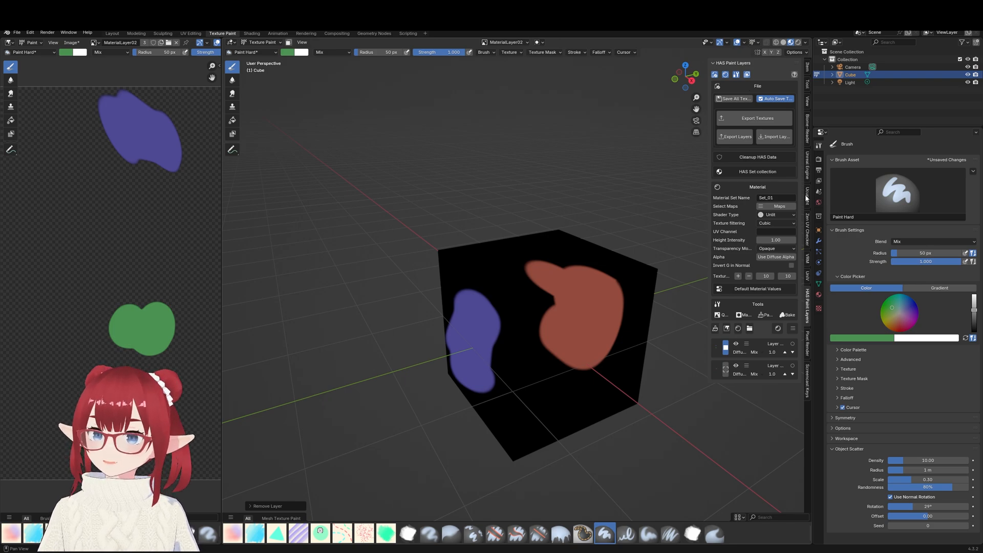
mouse_move(775, 136)
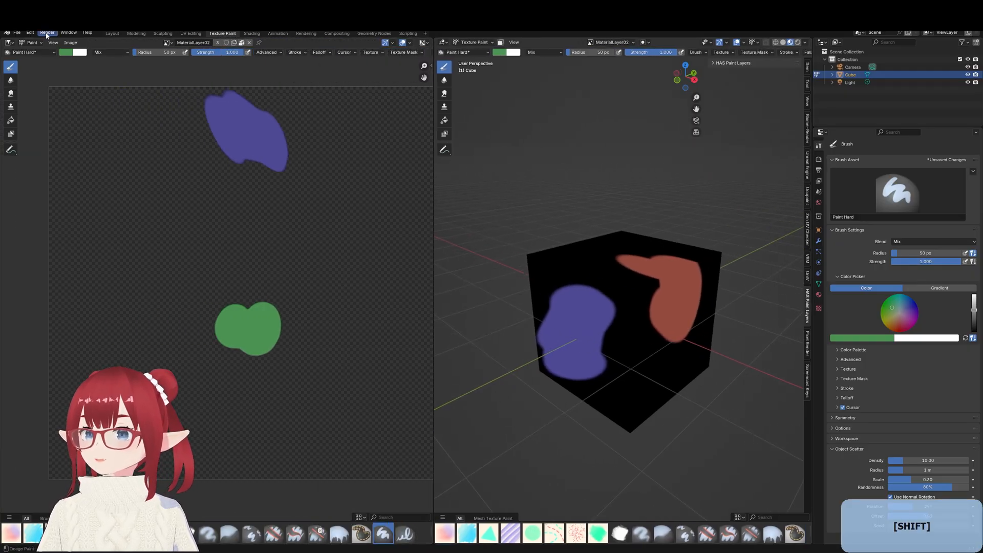
Combine all paint layers so only the colour blobs remain, then bring up the fill colour picker
left_click(71, 42)
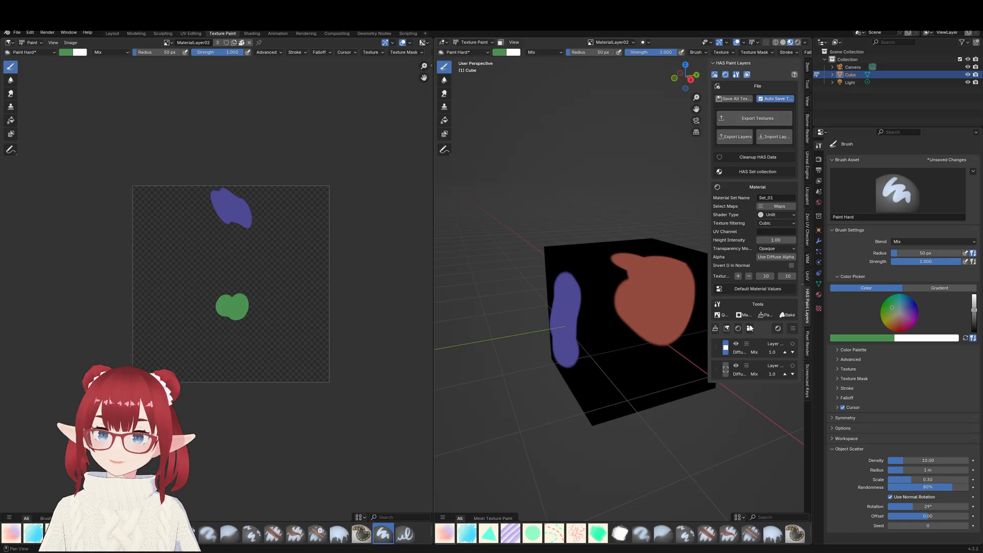
left_click(792, 327)
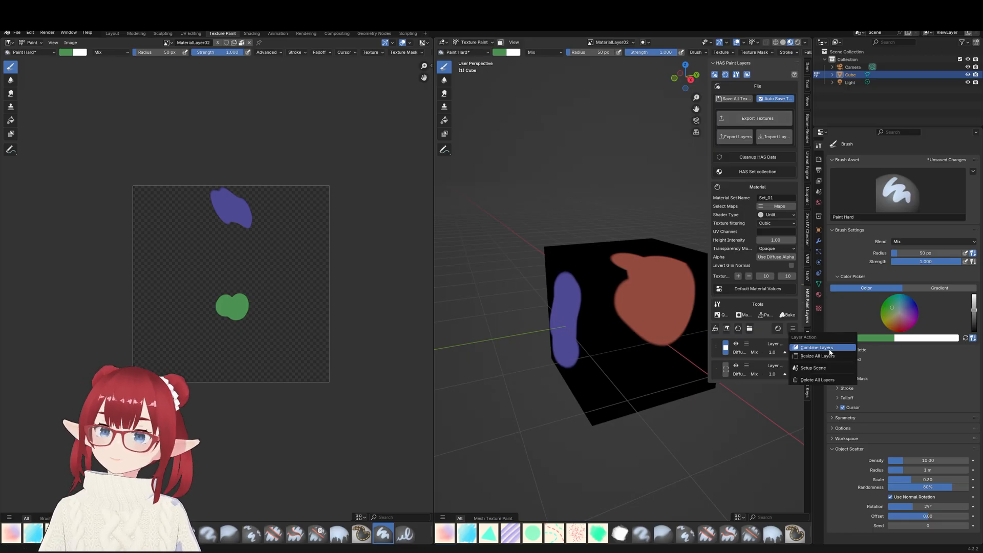
left_click(816, 347)
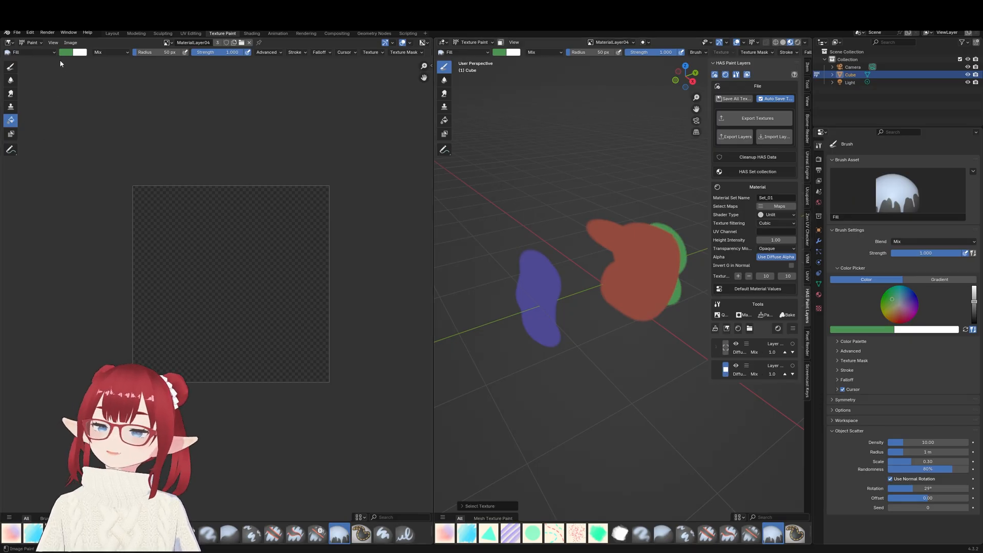
left_click(69, 52)
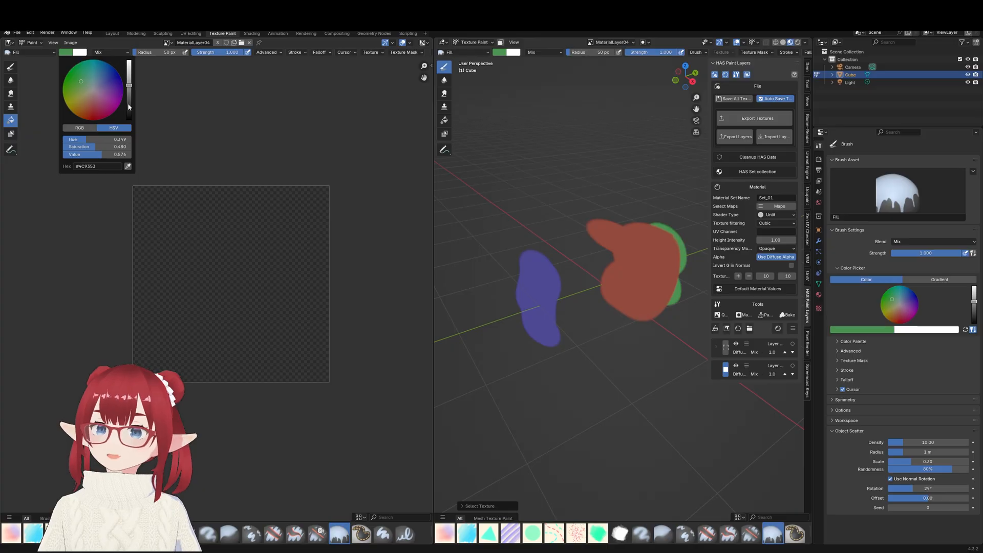
Undo the stray paint strokes at the edge of the character's blue eye
key("ctrl+z")
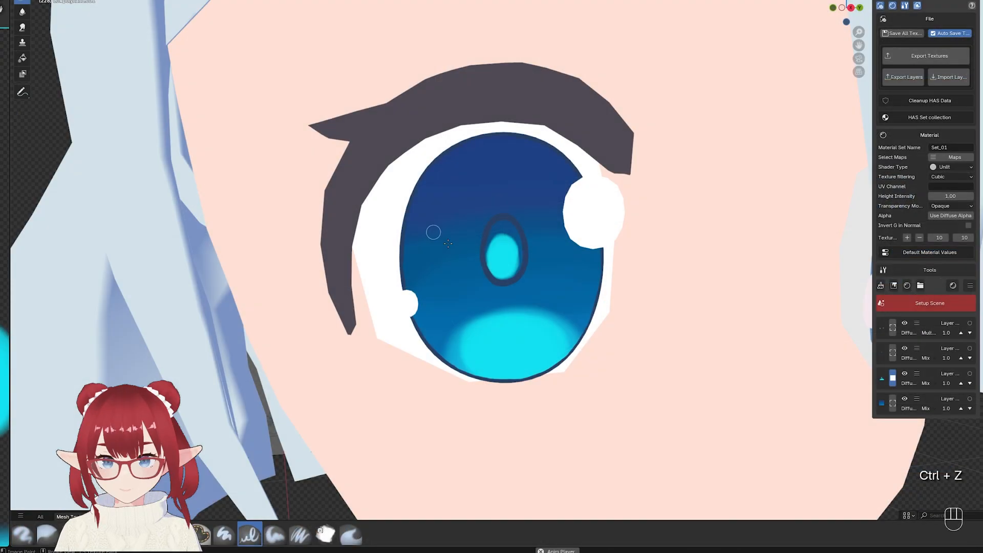
key("ctrl+z")
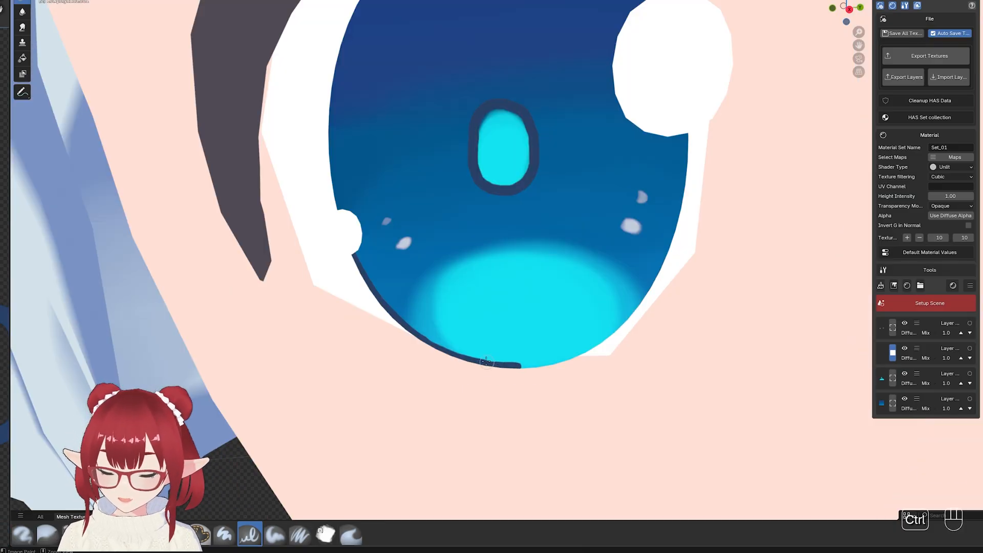
key("ctrl+z")
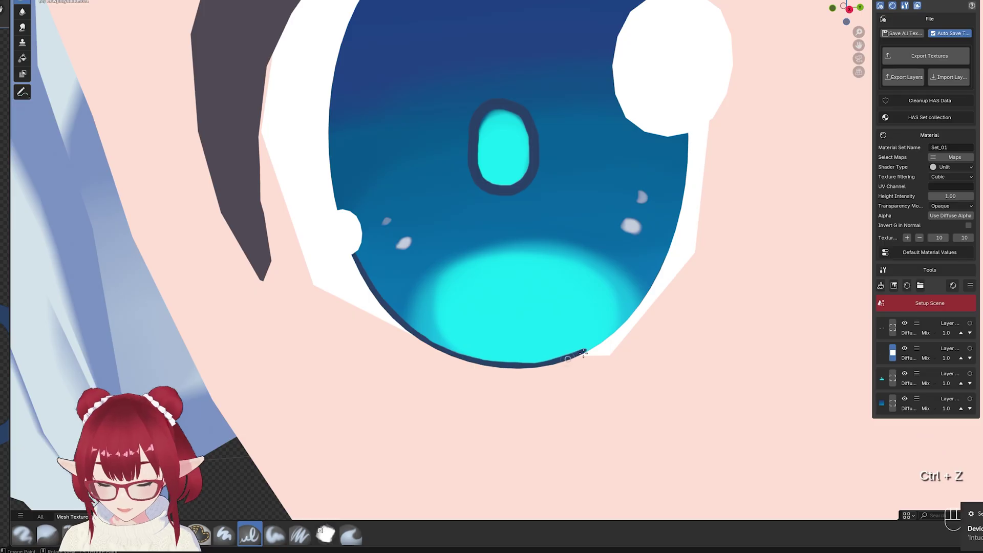
key("ctrl+z")
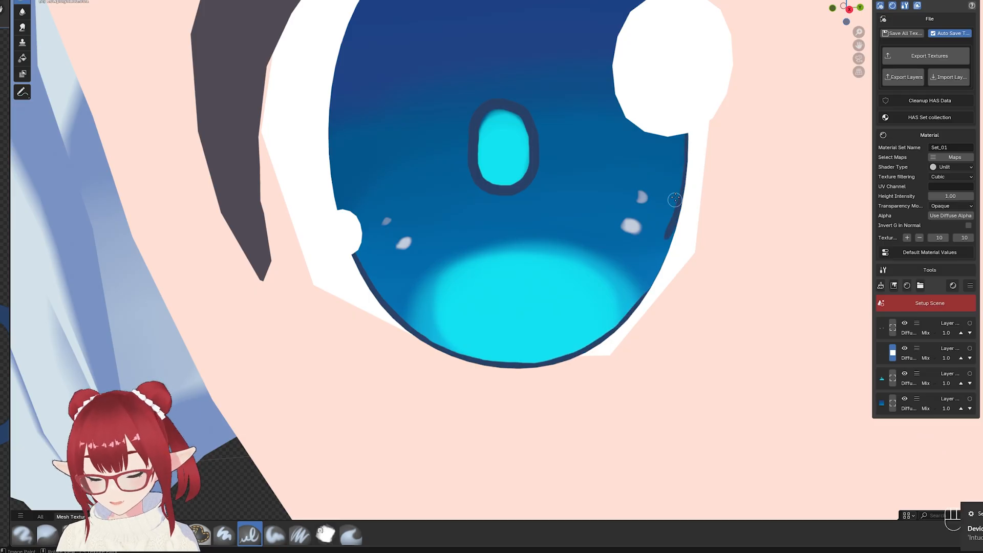